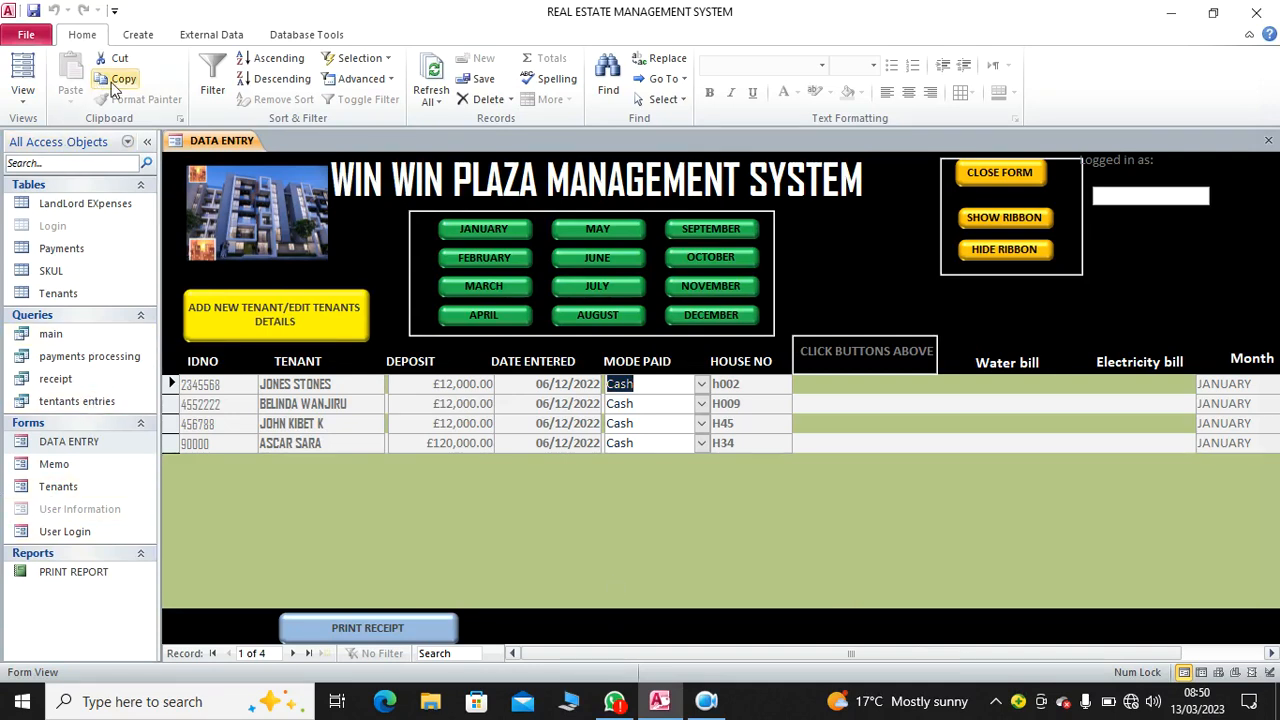
# - Create a blank form in Design View and select the whole form to show its properties
pyautogui.click(136, 34)
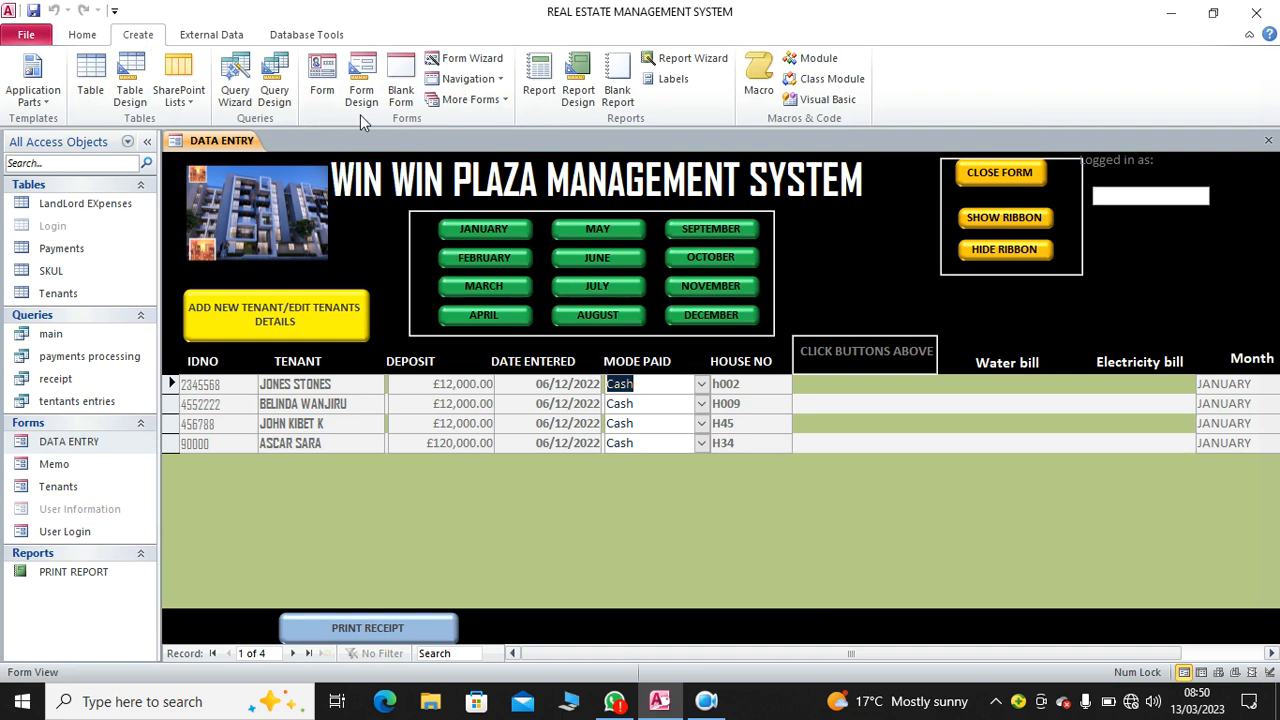
pyautogui.click(360, 80)
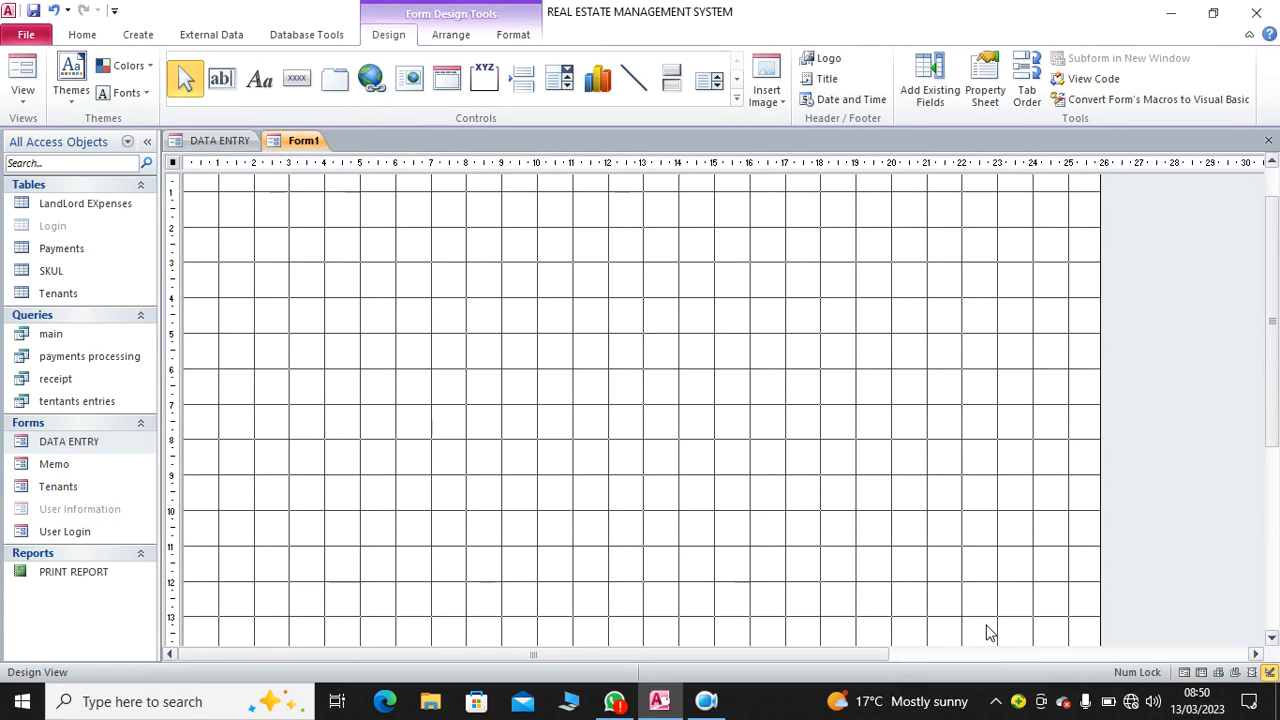
pyautogui.moveTo(364, 358)
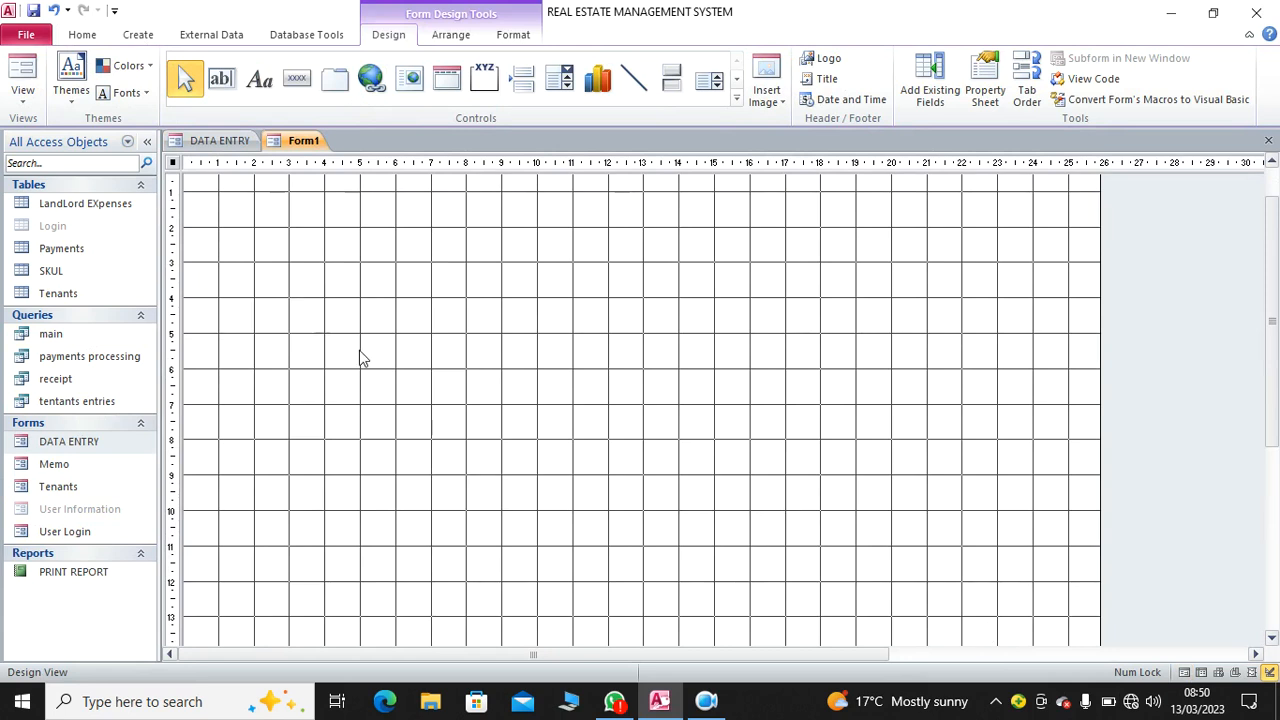
pyautogui.moveTo(176, 170)
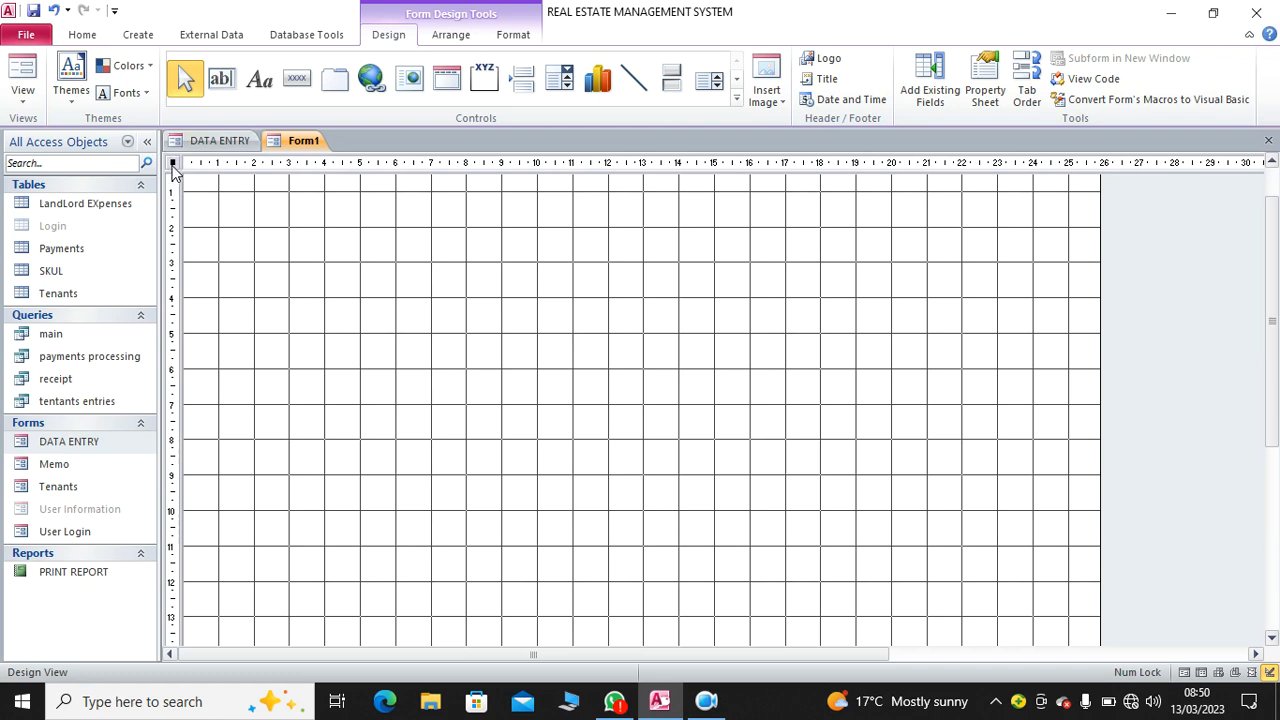
pyautogui.click(984, 80)
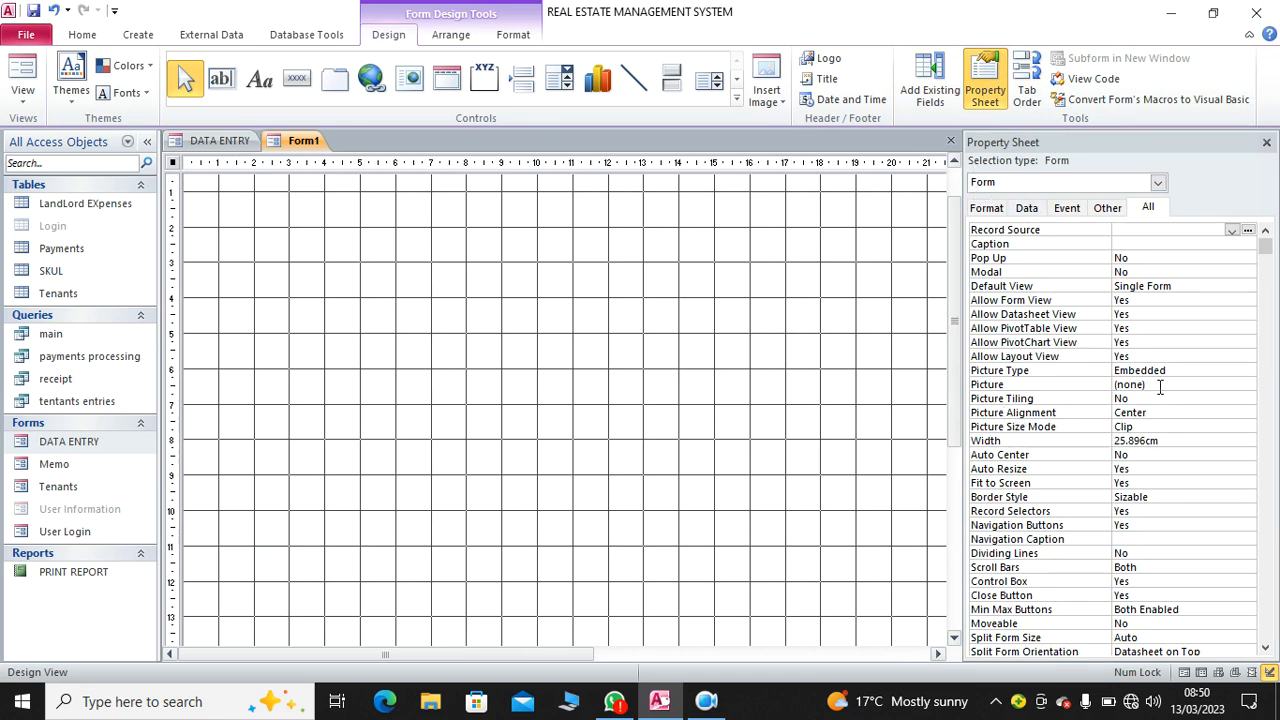
# - Set the form's Picture property to the ball image from the Pictures folder
pyautogui.click(1248, 384)
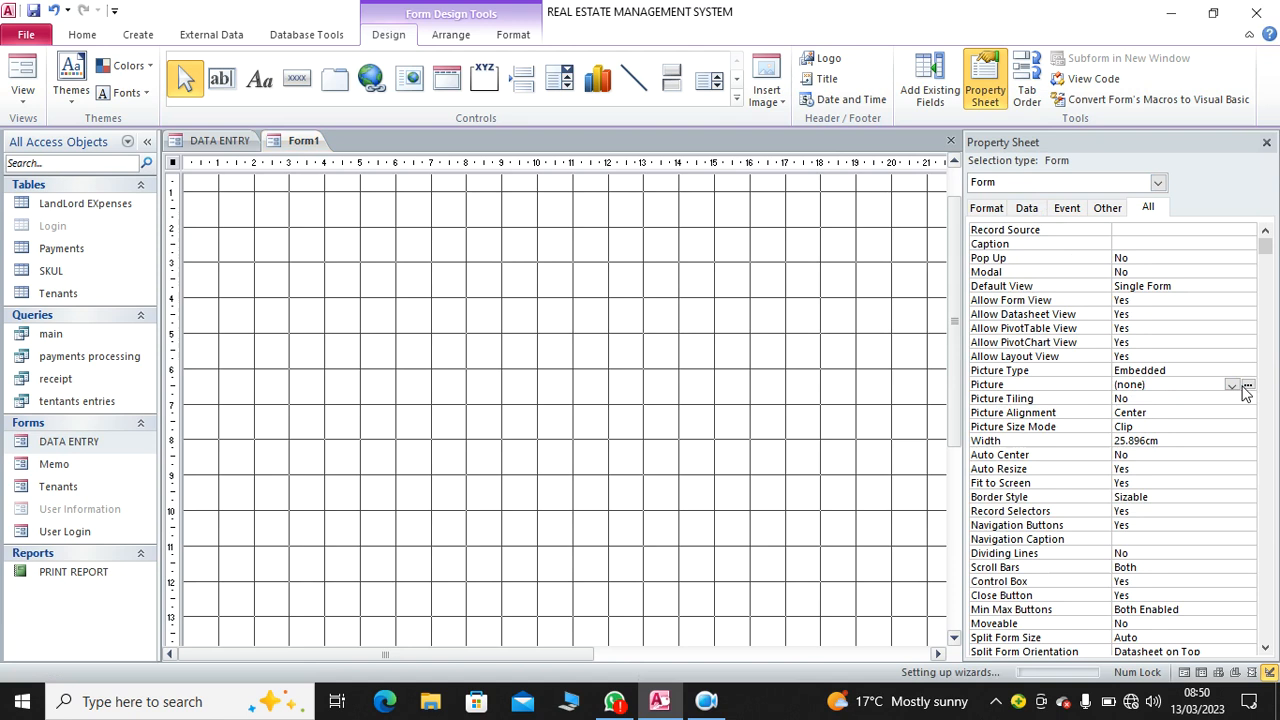
pyautogui.click(1248, 384)
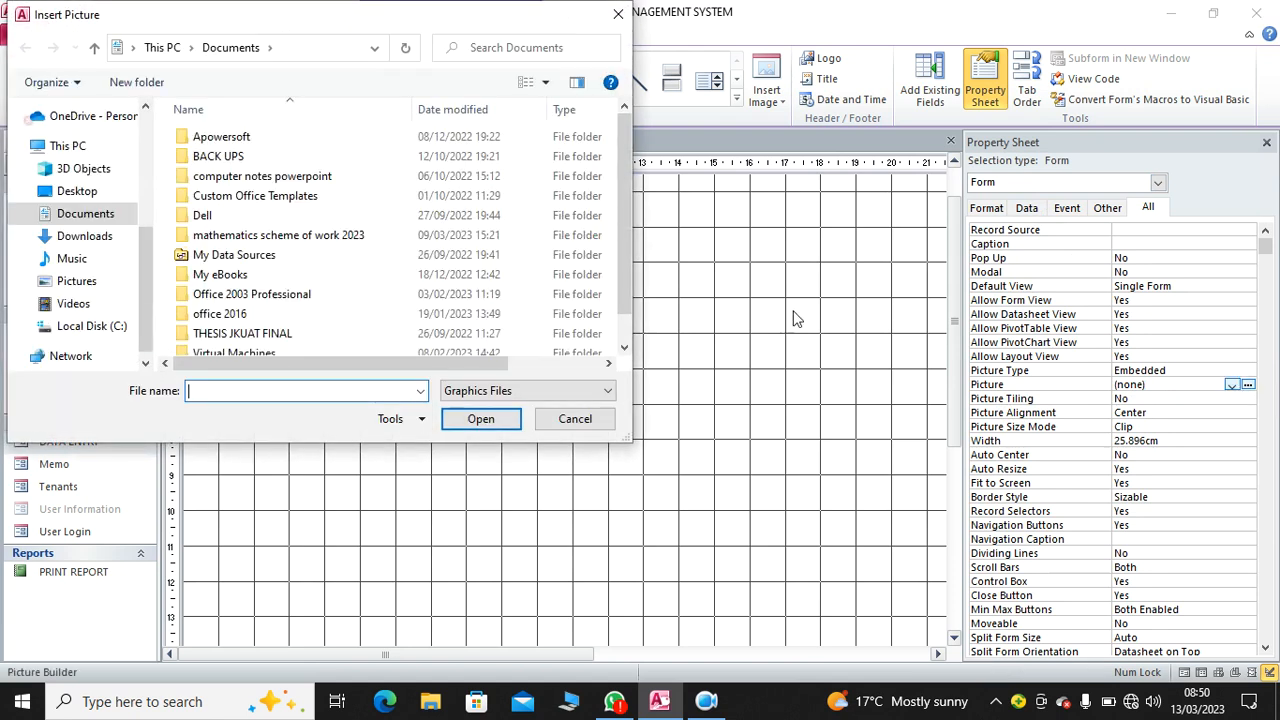
pyautogui.click(76, 280)
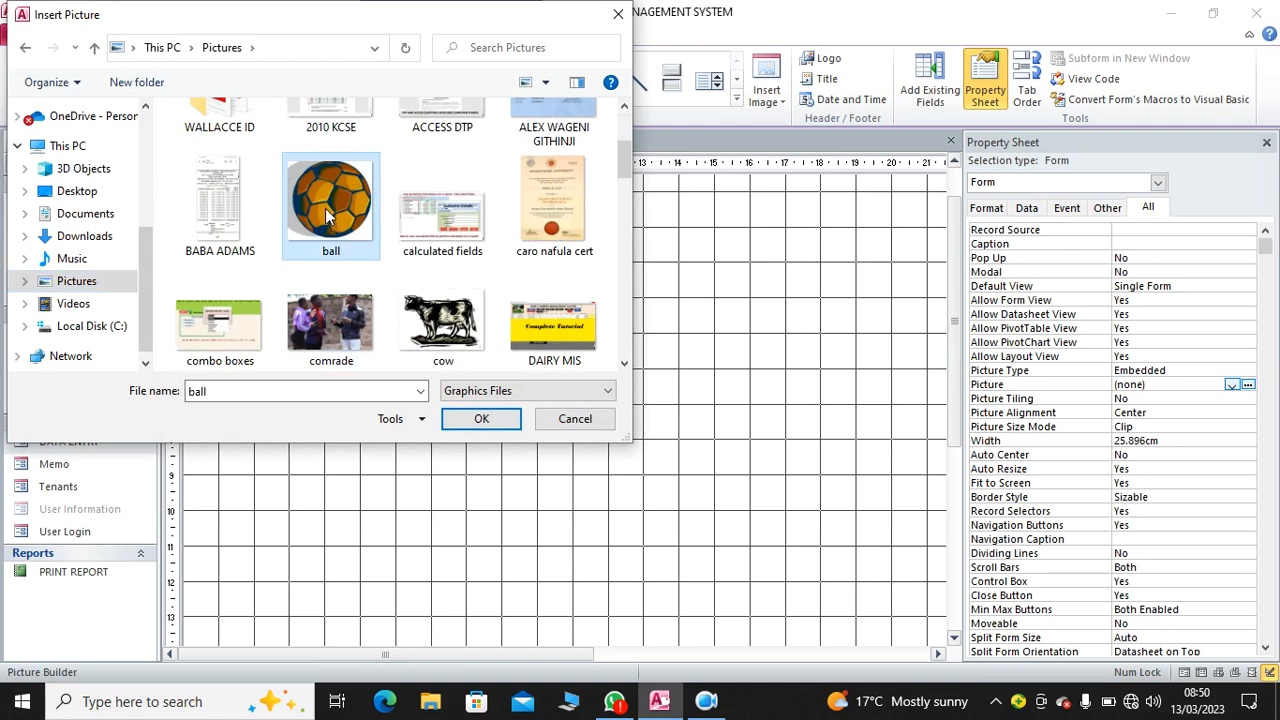
pyautogui.click(480, 418)
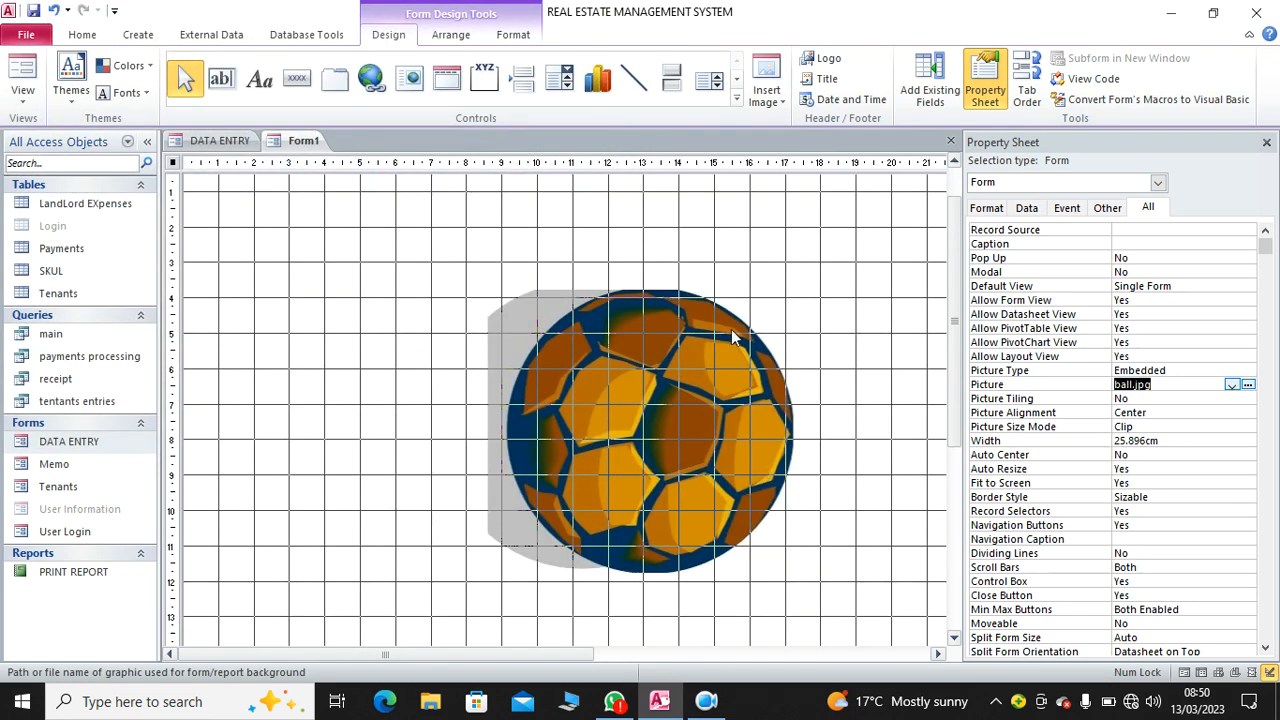
pyautogui.moveTo(676, 378)
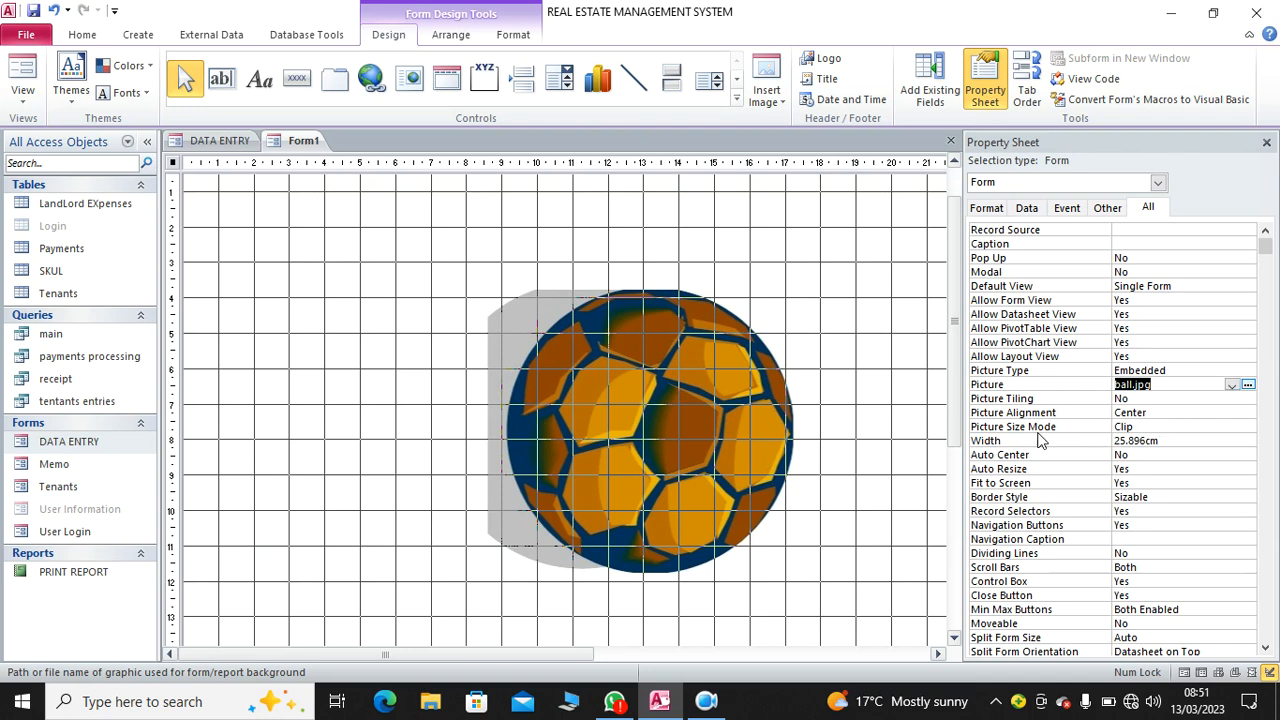
pyautogui.moveTo(1160, 396)
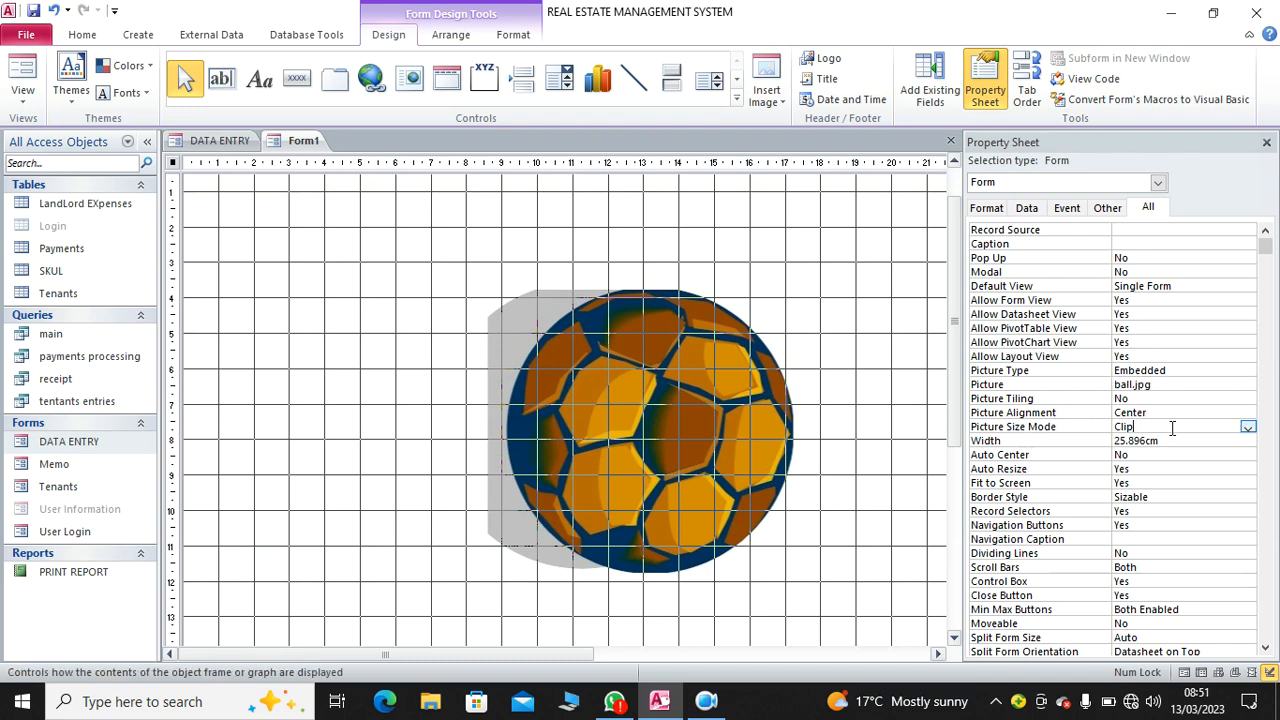
# - Try Picture Size Mode Zoom and Stretch Vertical, settling on Stretch Horizontal for the ball
pyautogui.click(1248, 428)
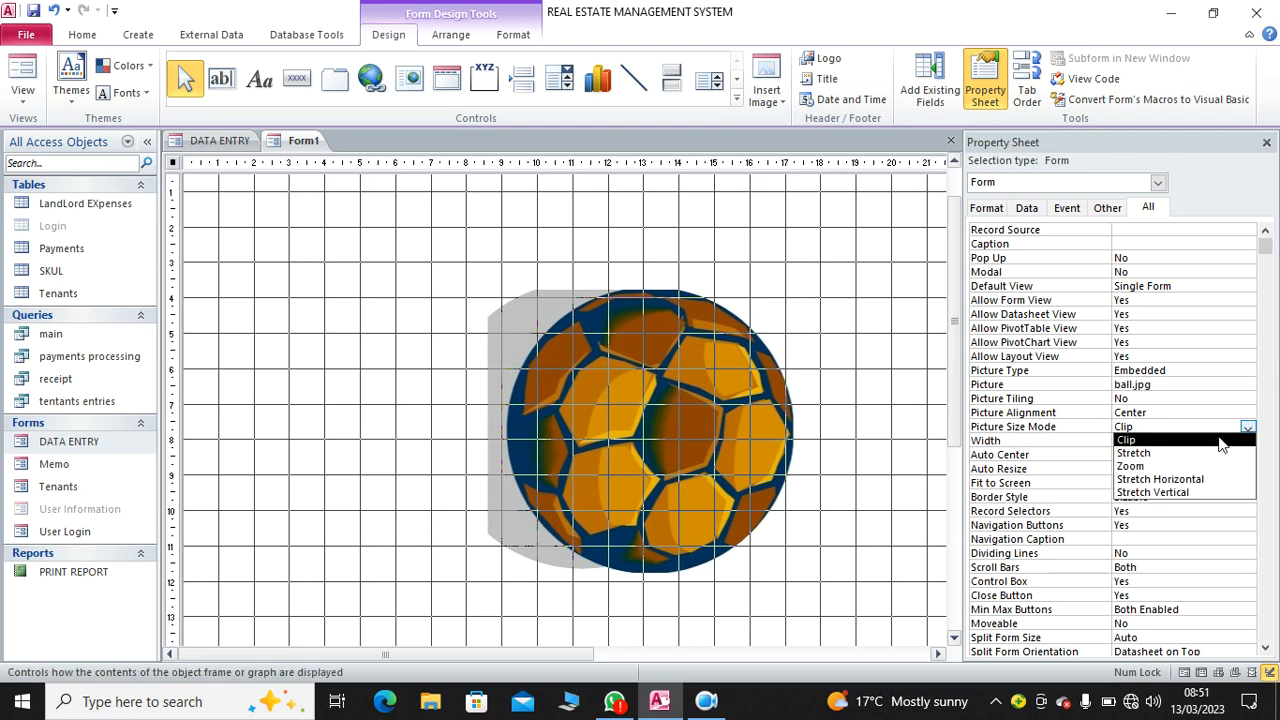
pyautogui.click(1132, 452)
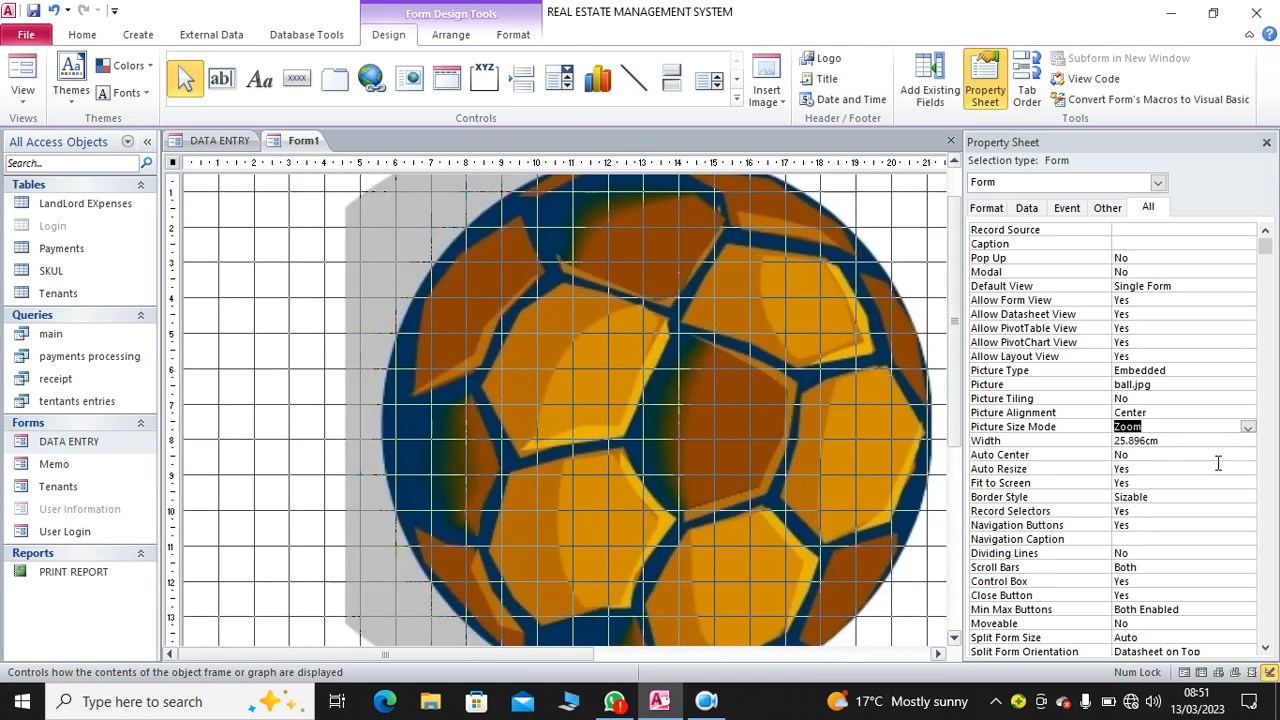
pyautogui.click(1248, 428)
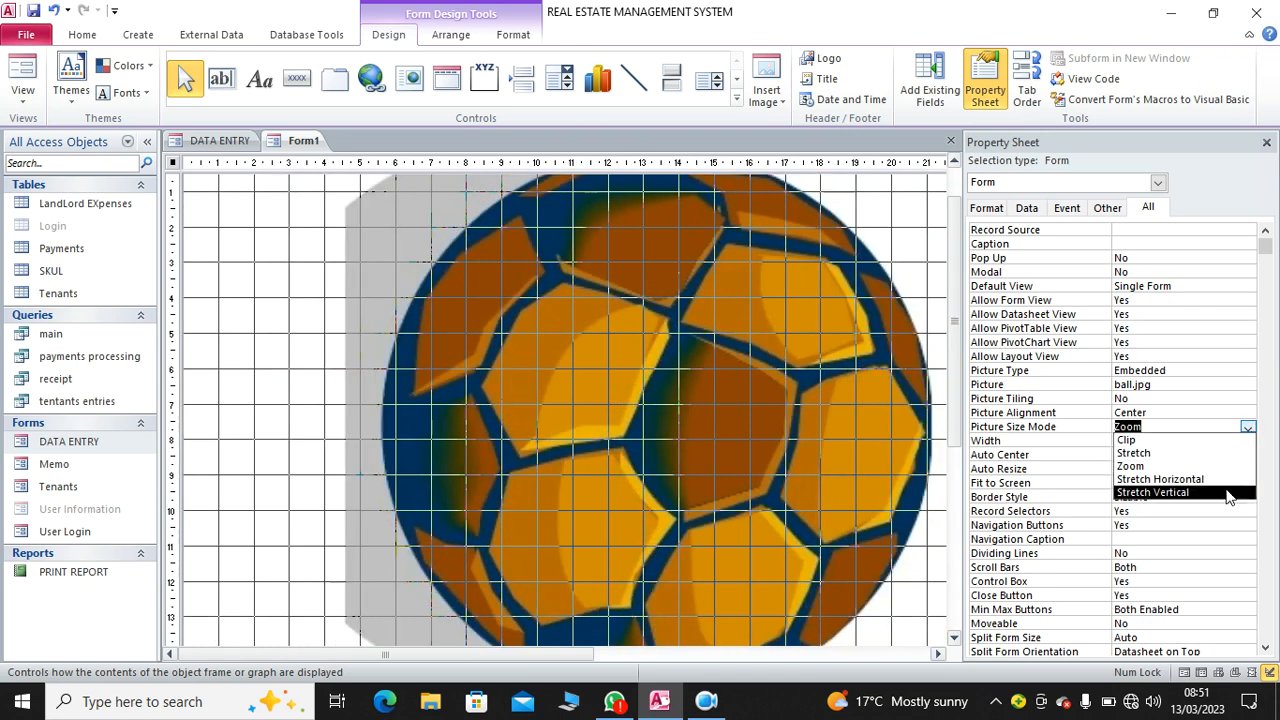
pyautogui.click(1152, 492)
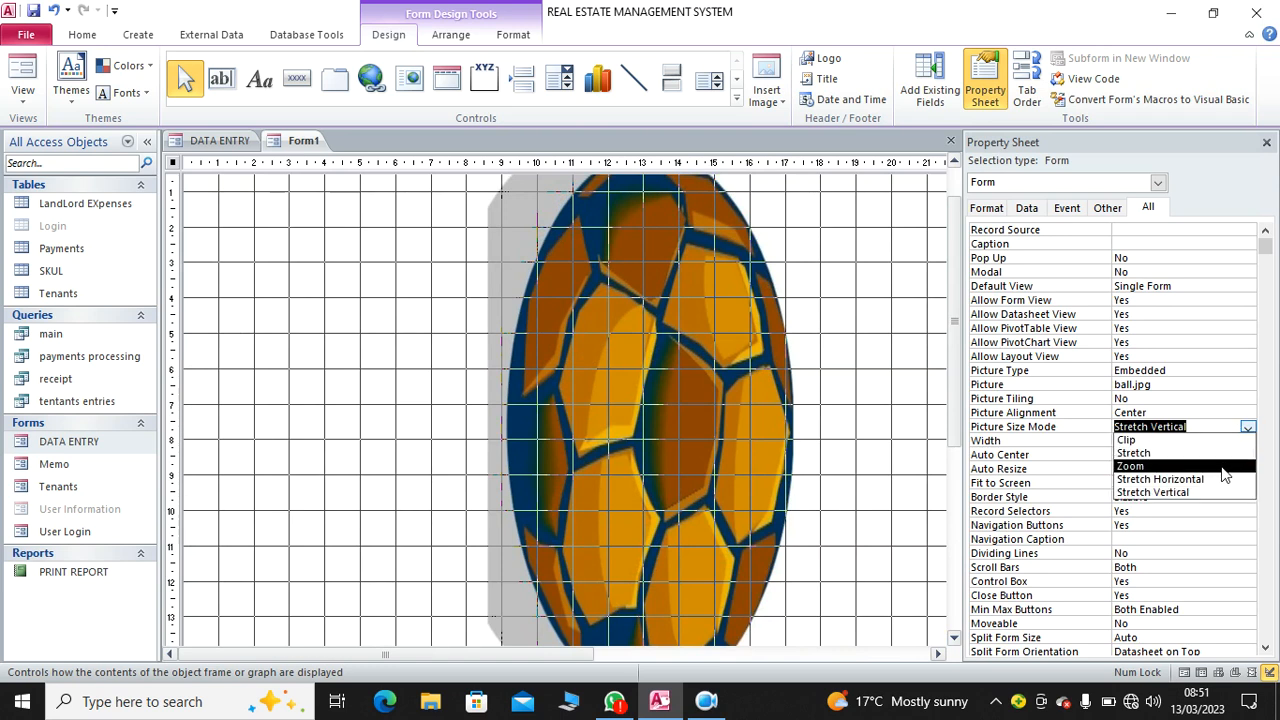
pyautogui.click(1160, 480)
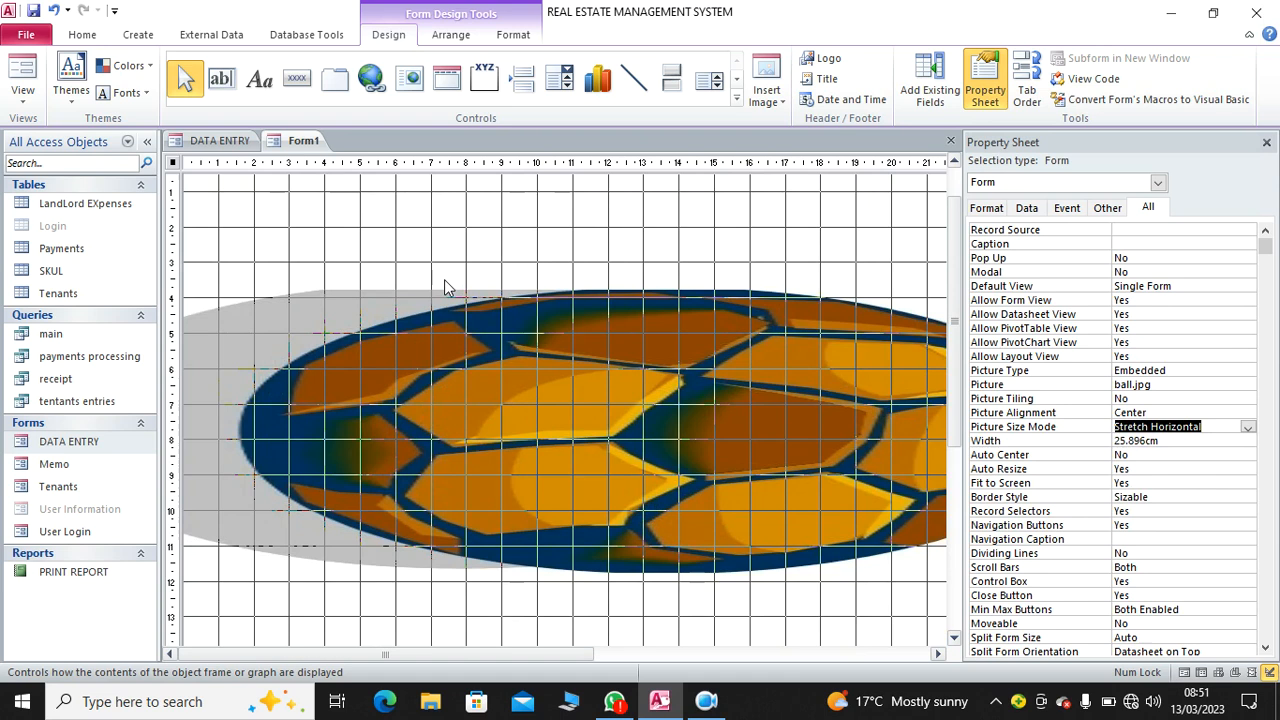
pyautogui.moveTo(264, 424)
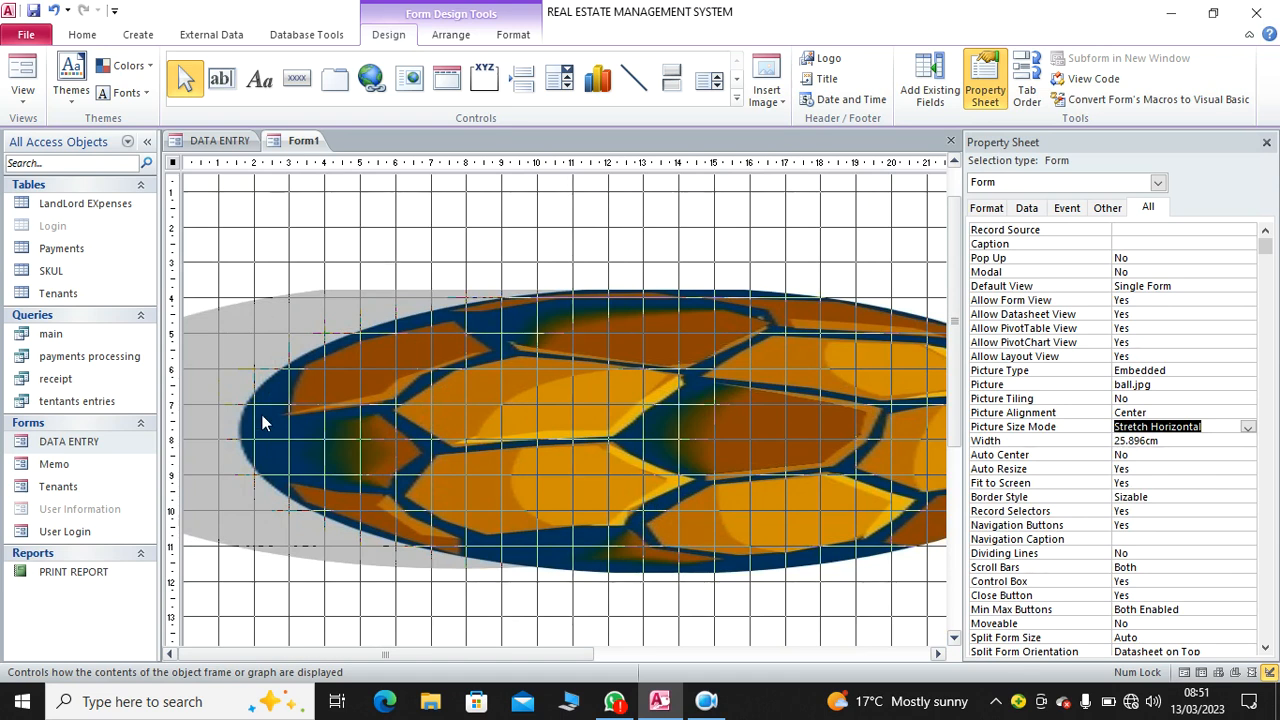
# - Switch to the Memo form in Design View with its building picture
pyautogui.click(54, 464)
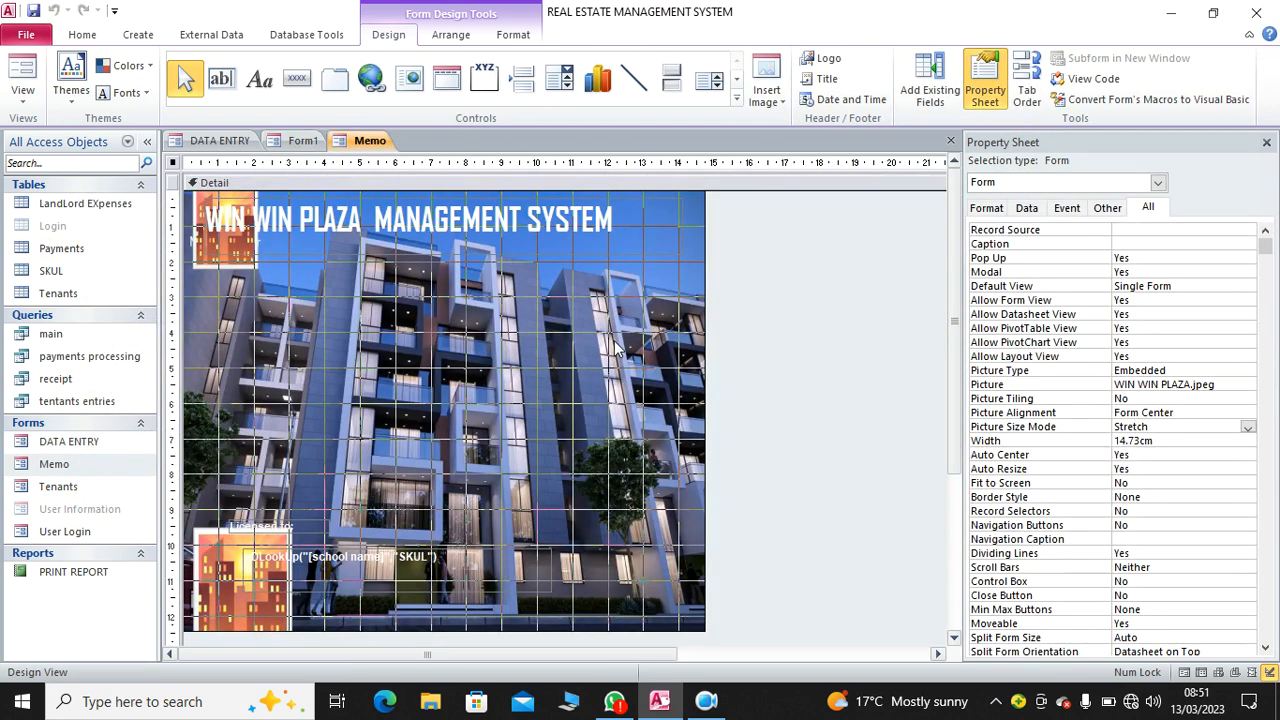
pyautogui.moveTo(564, 690)
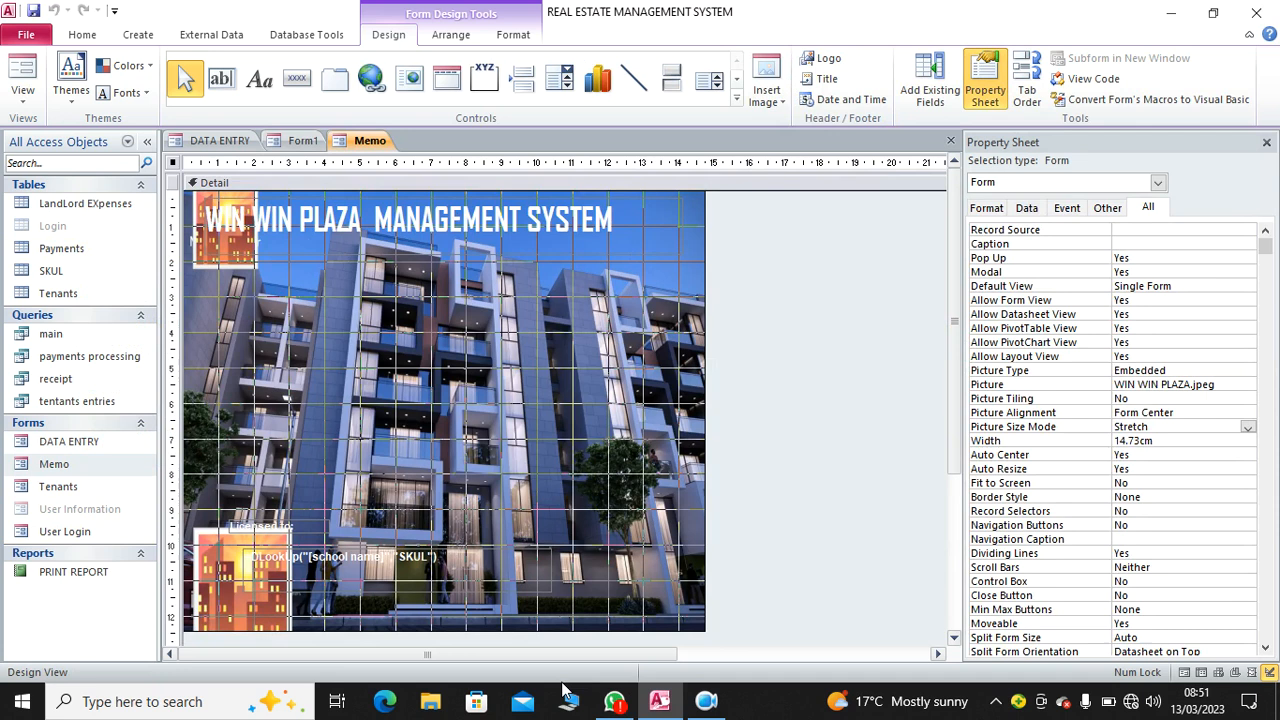
pyautogui.moveTo(764, 292)
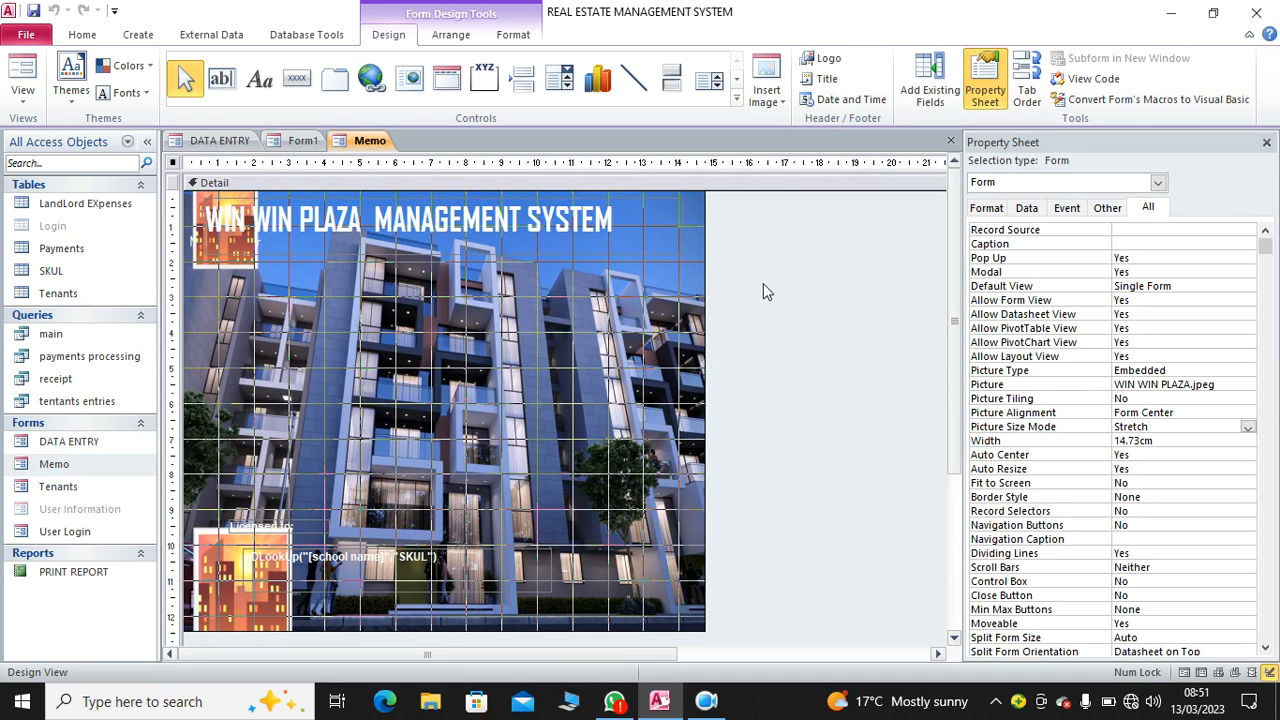
pyautogui.moveTo(176, 164)
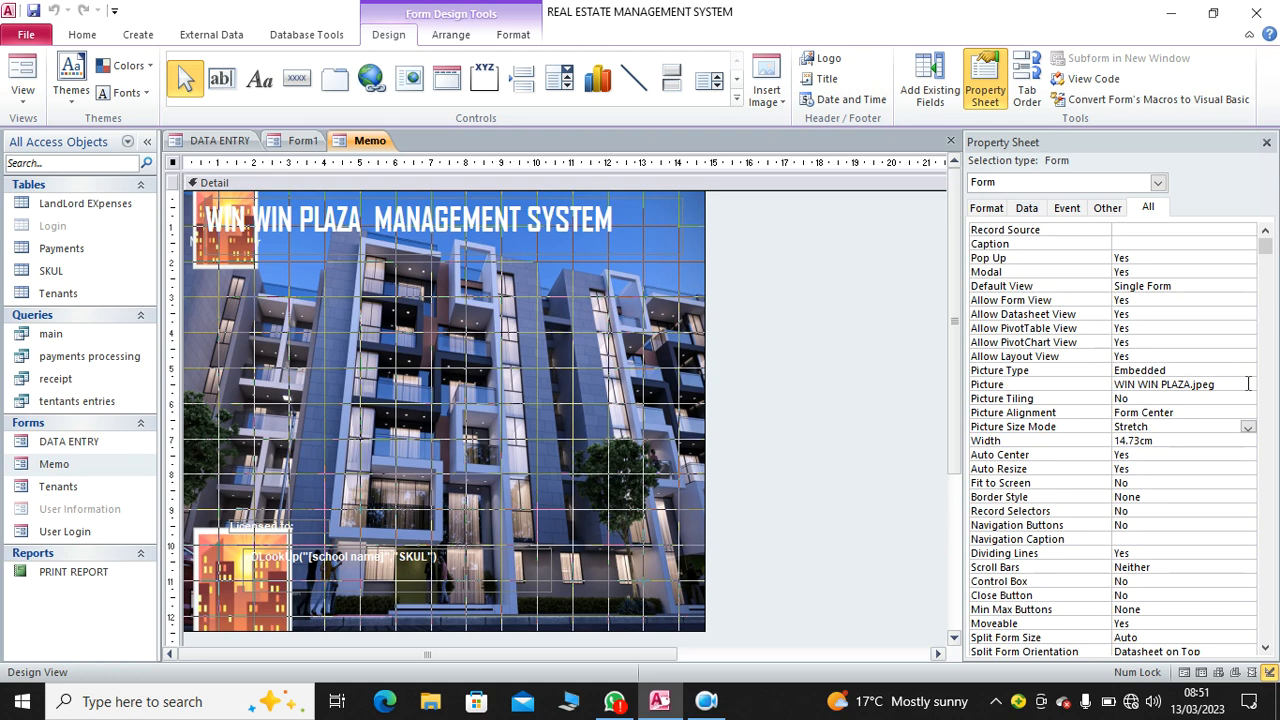
# - Clear the Memo form's Picture property and confirm removing the building image
pyautogui.click(1248, 384)
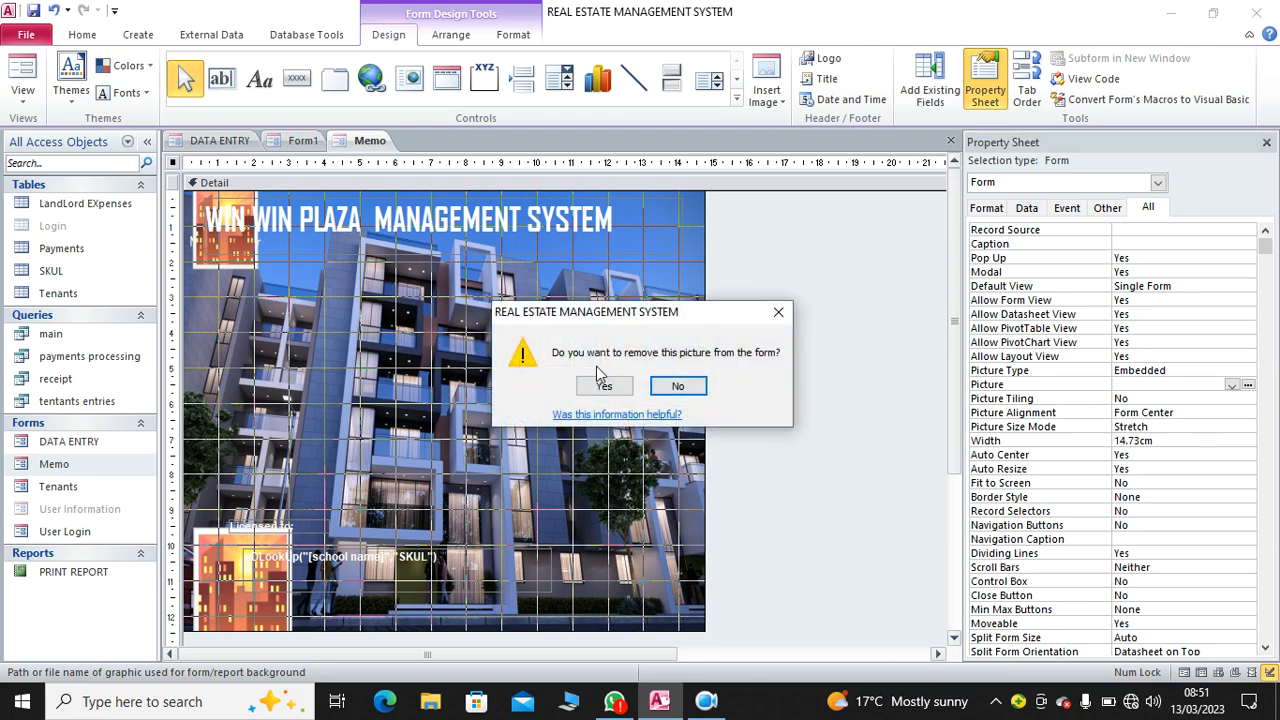
pyautogui.click(604, 386)
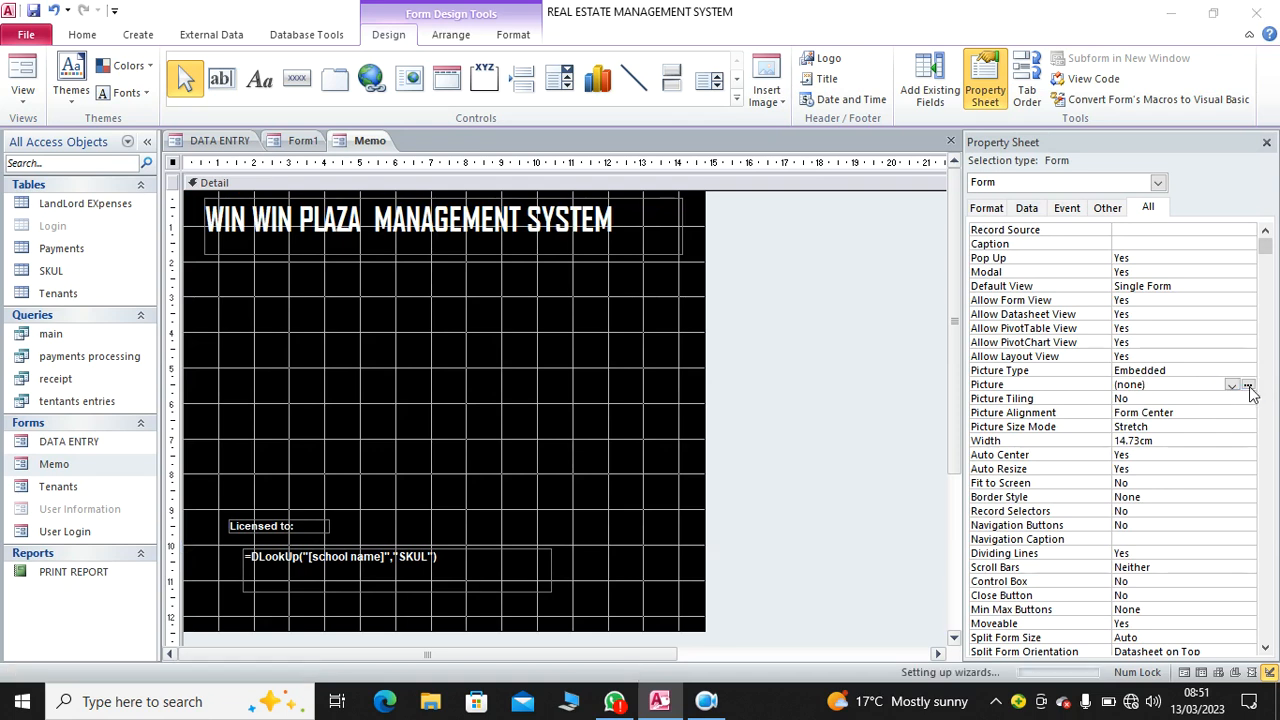
# - Set the Memo form's Picture back to WIN WIN PLAZA.jpeg via the file name suggestion 'w'
pyautogui.click(1248, 384)
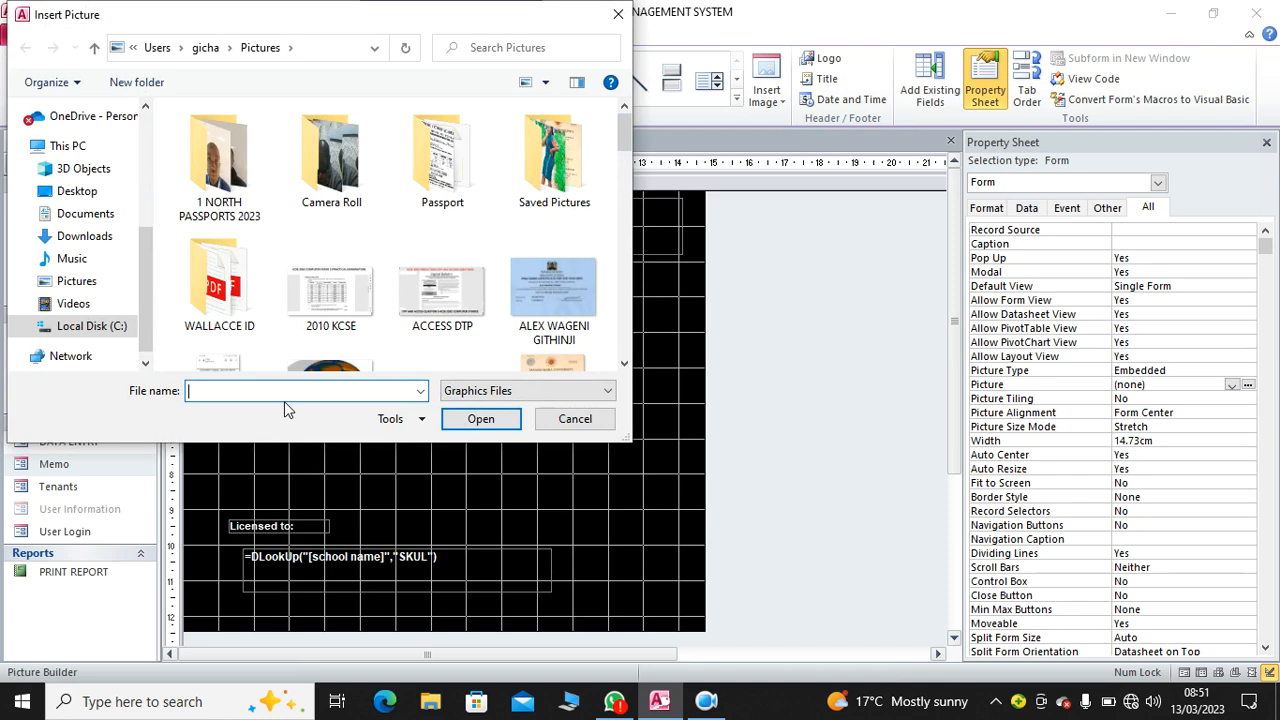
pyautogui.write('w')
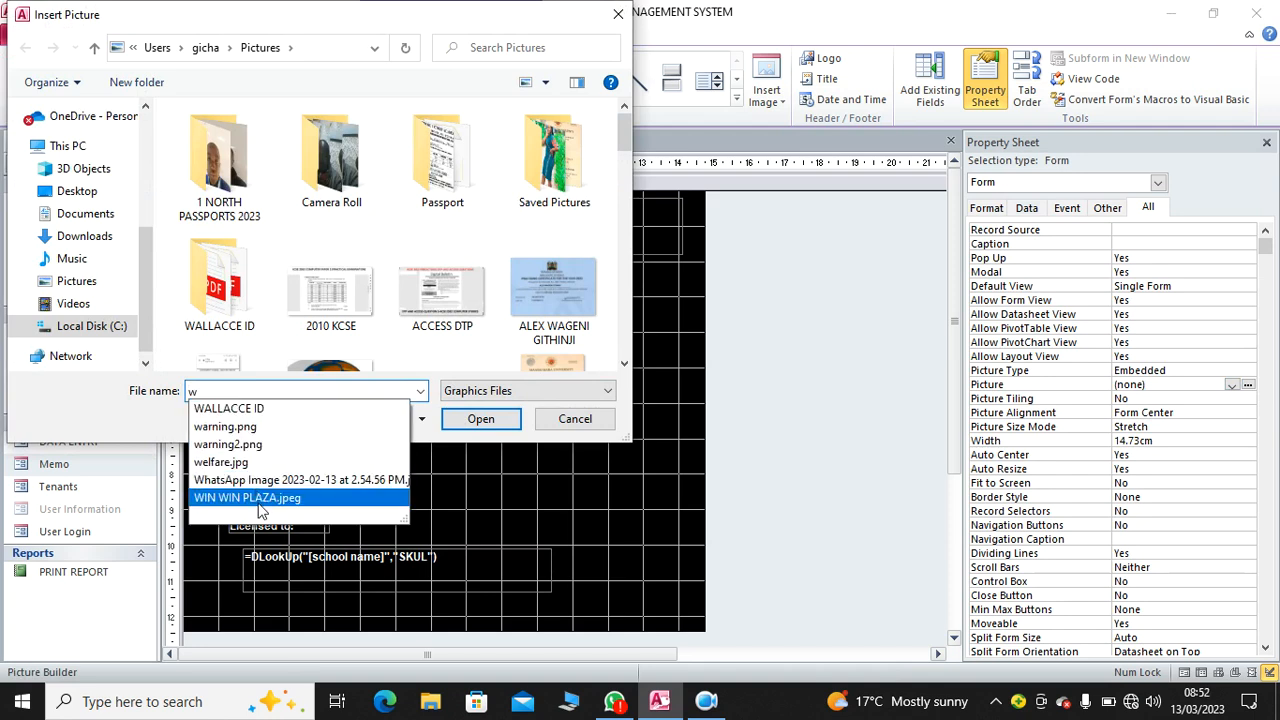
pyautogui.click(480, 418)
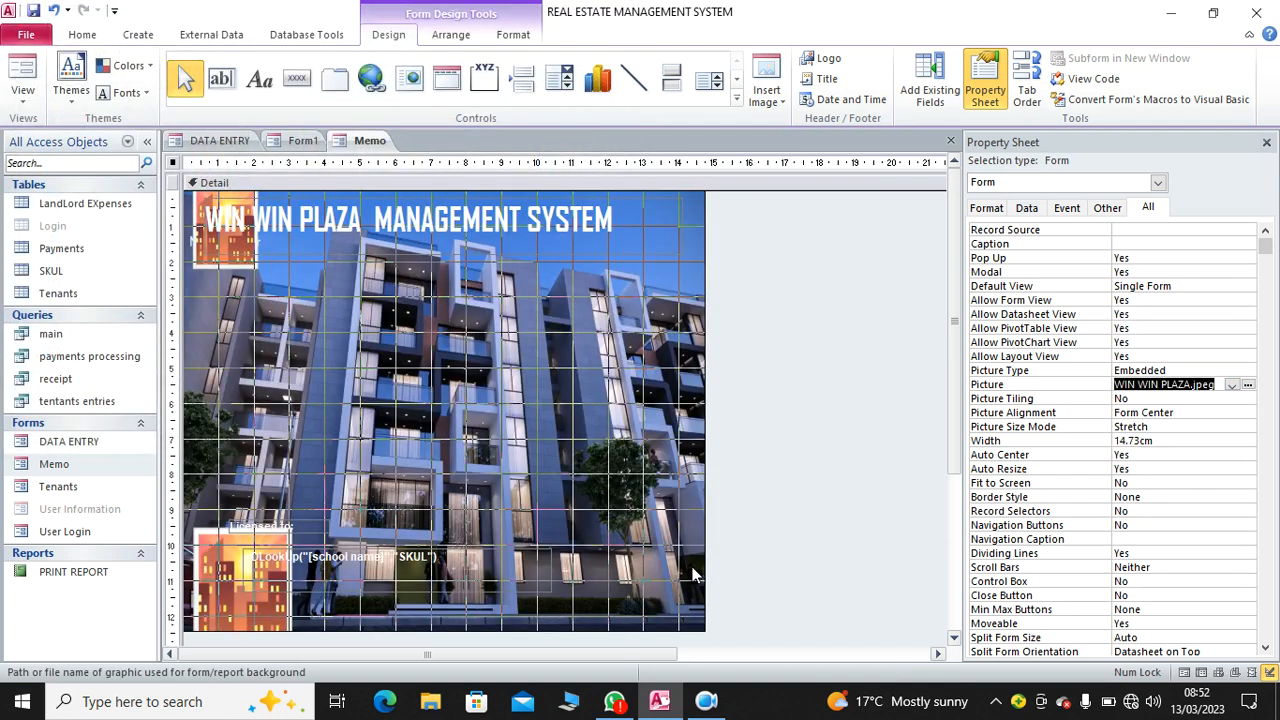
pyautogui.moveTo(488, 612)
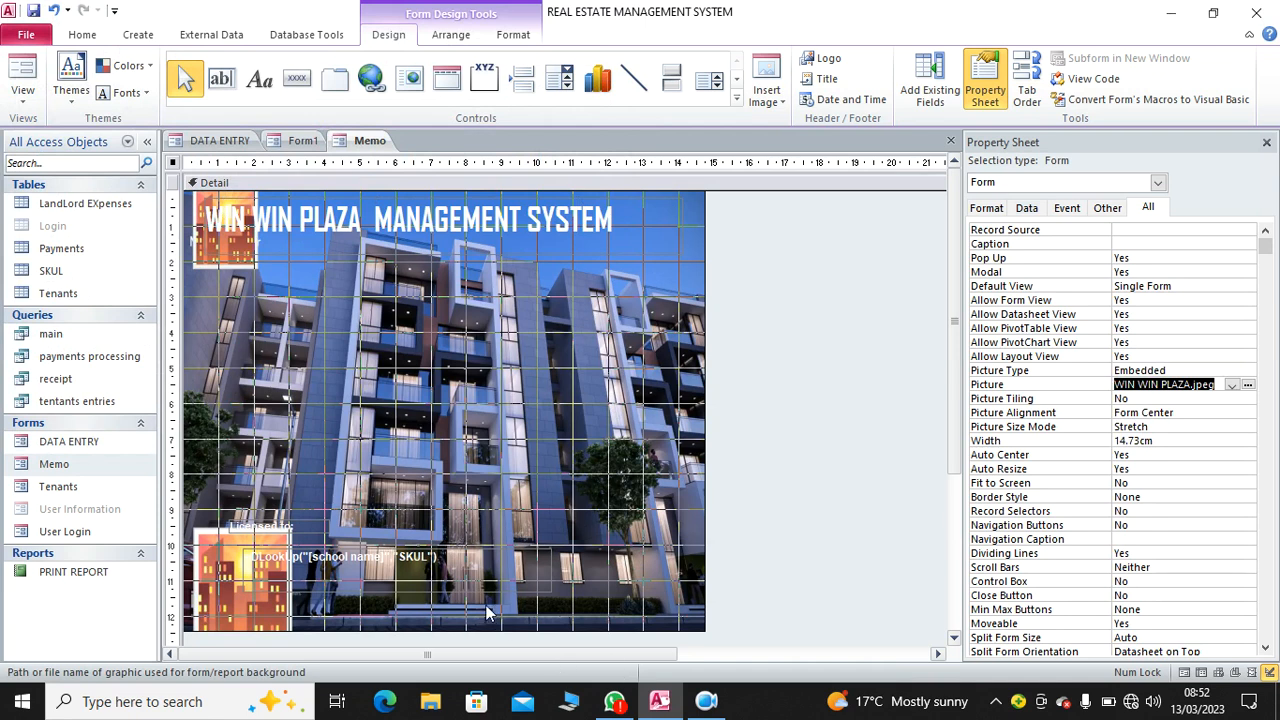